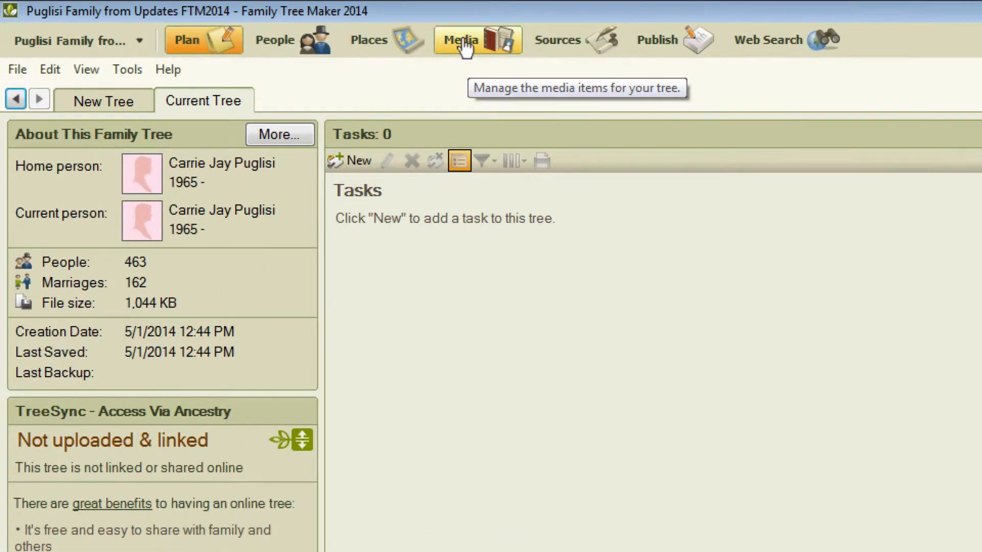
mouse_move(467, 44)
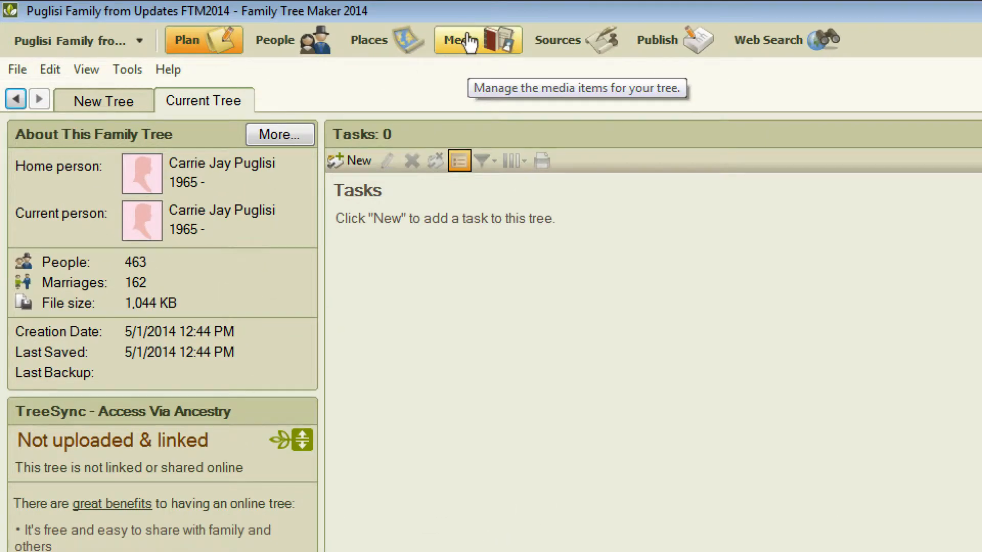
Show the 'Pug 1st update '88' scan in the Media workspace's detail view.
left_click(477, 39)
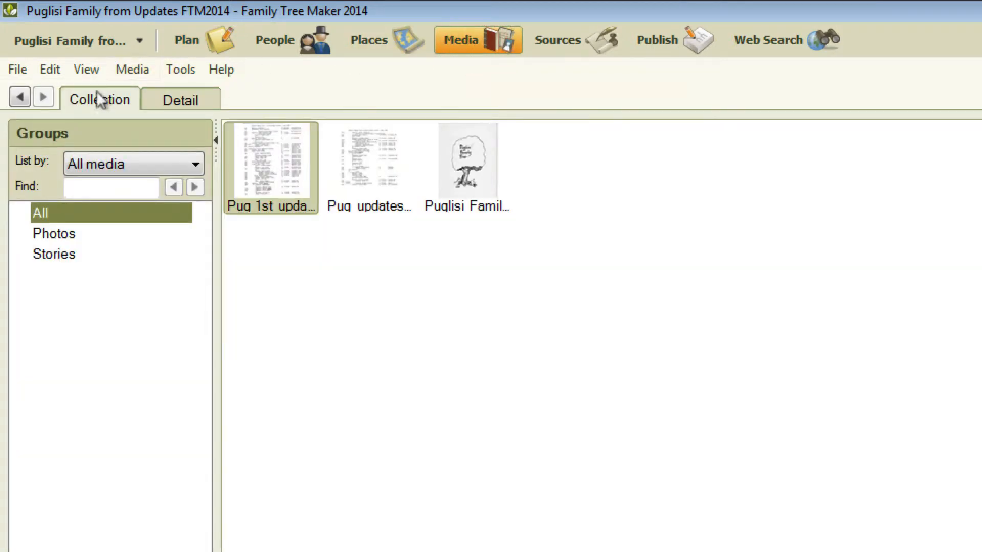
mouse_move(94, 106)
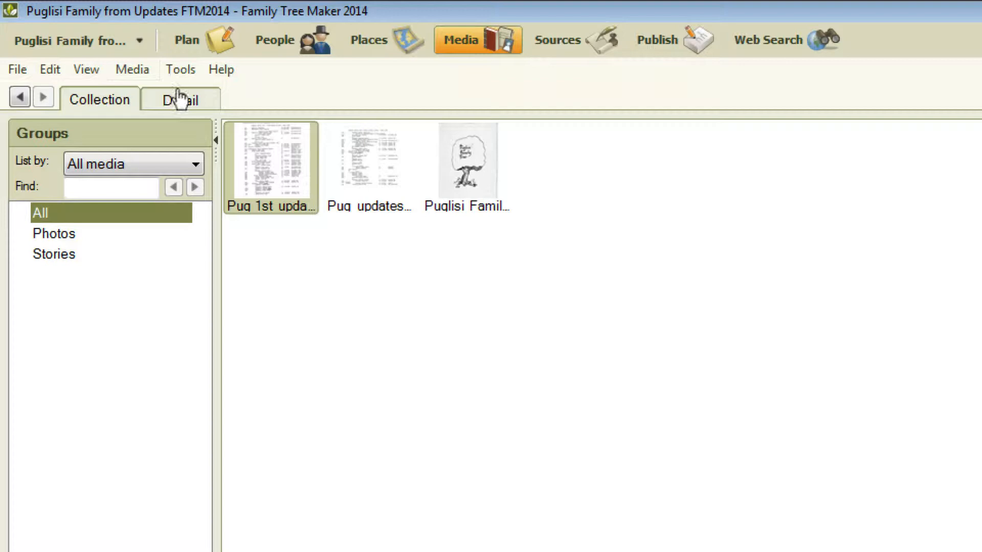
left_click(181, 100)
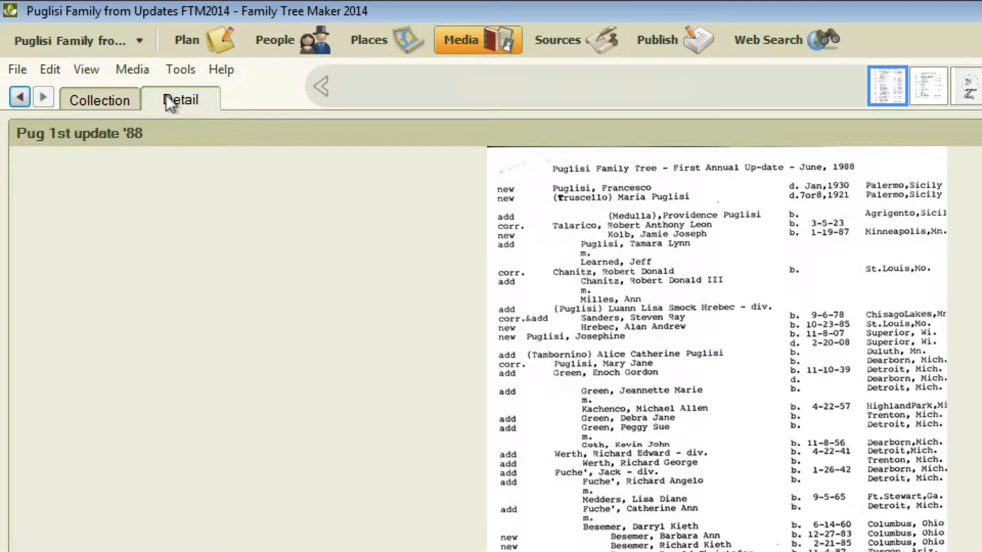
left_click(99, 99)
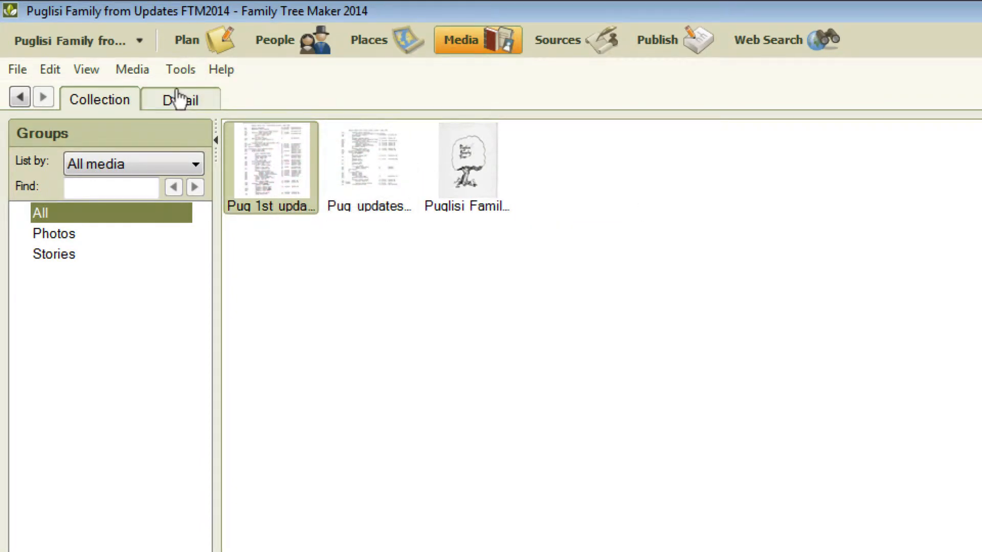
left_click(180, 99)
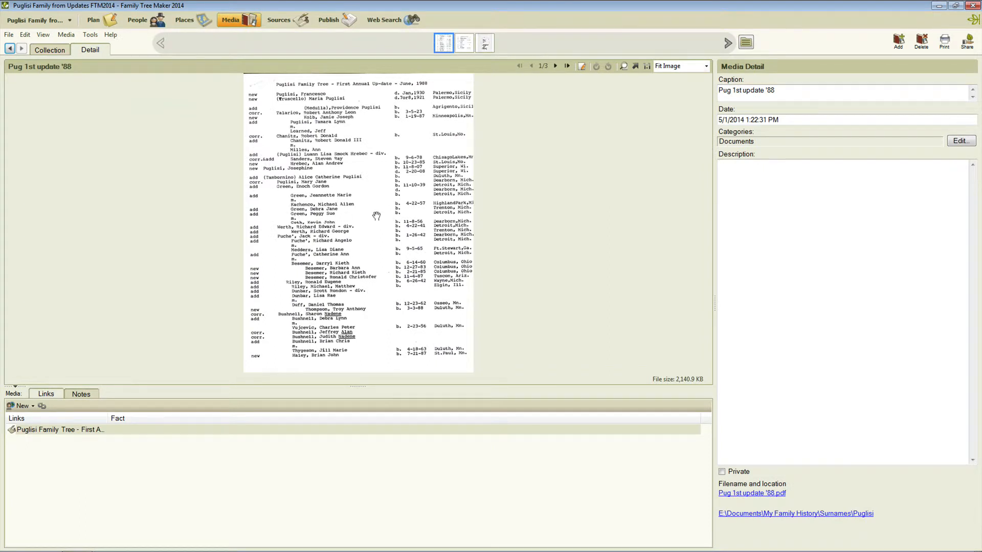
mouse_move(564, 117)
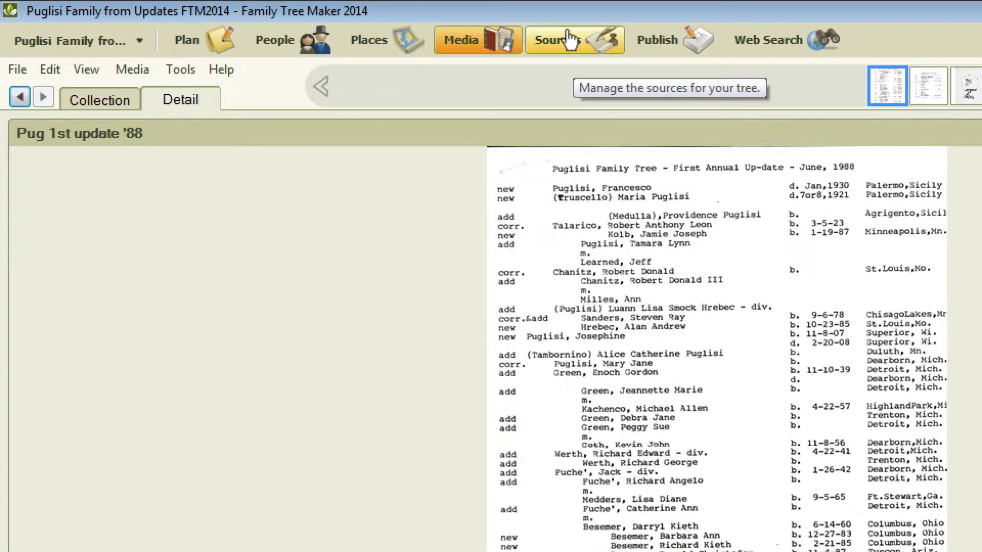
Edit the 'First Annual Up-date - June, 1988' source and list its attached media.
left_click(573, 39)
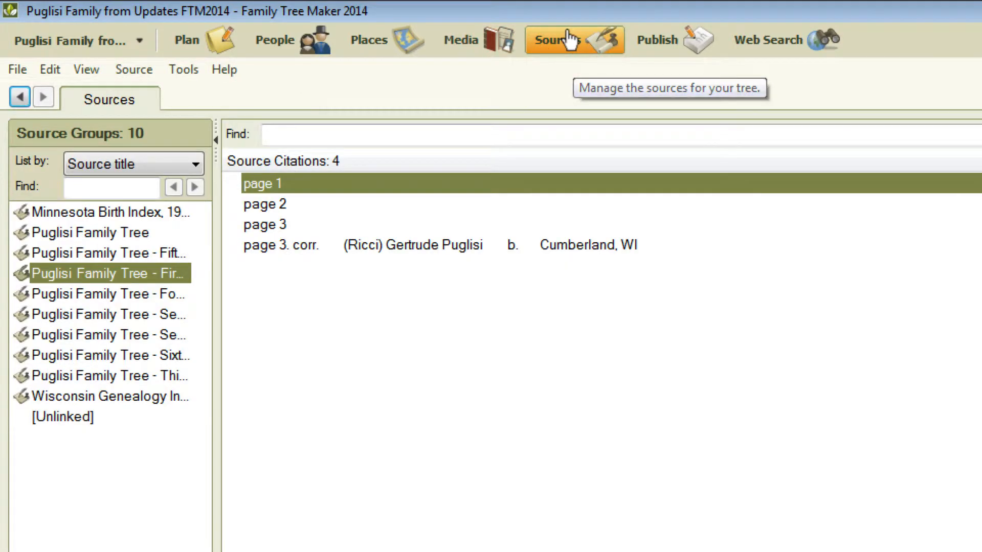
mouse_move(91, 327)
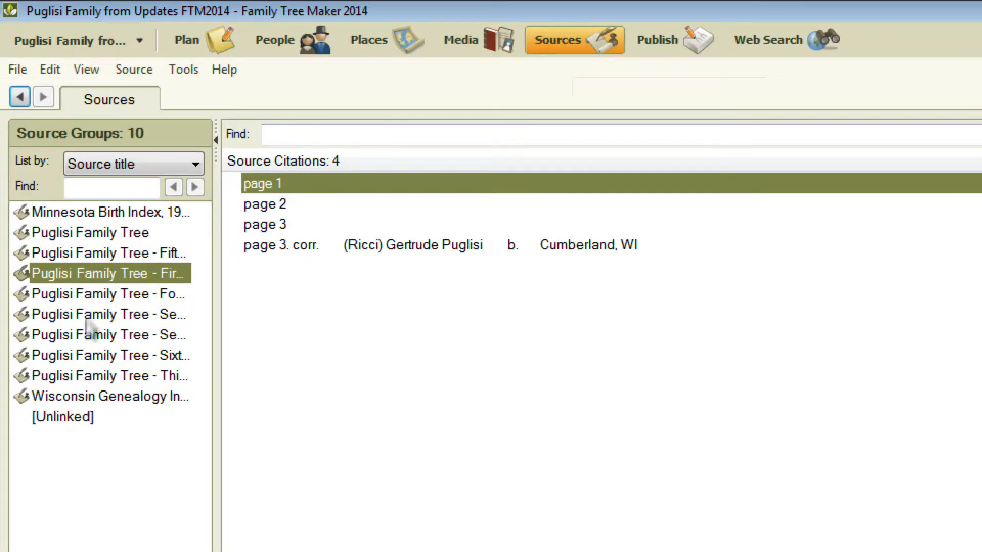
mouse_move(103, 279)
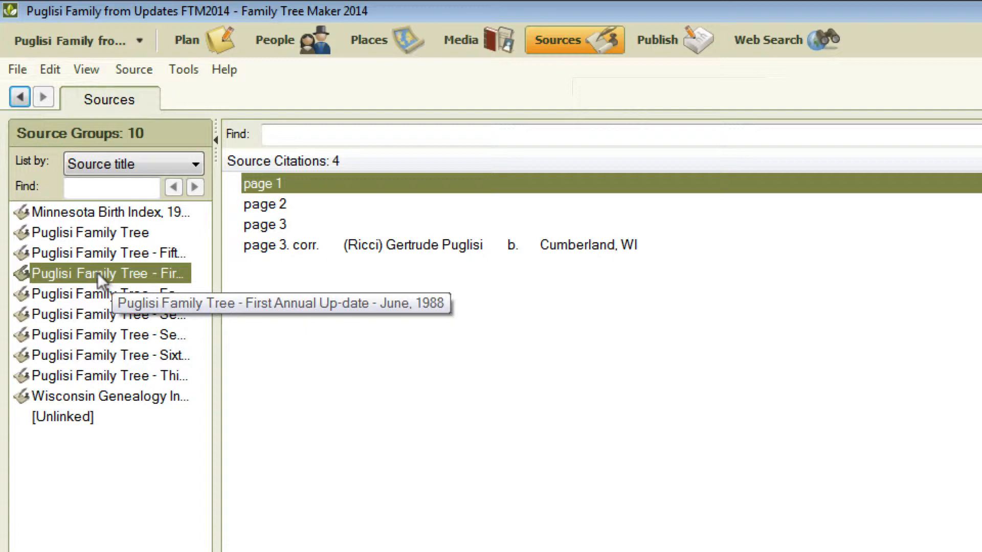
double_click(106, 273)
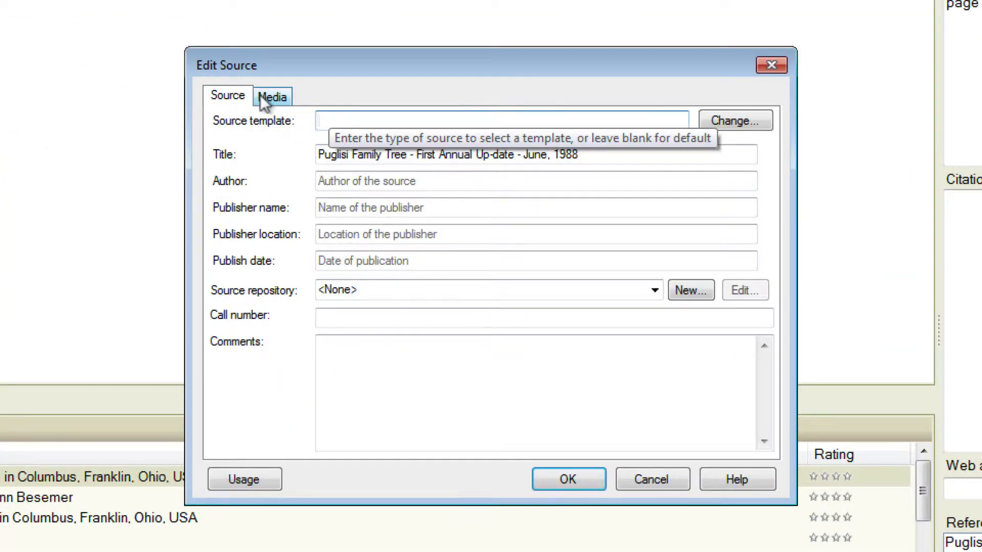
left_click(272, 96)
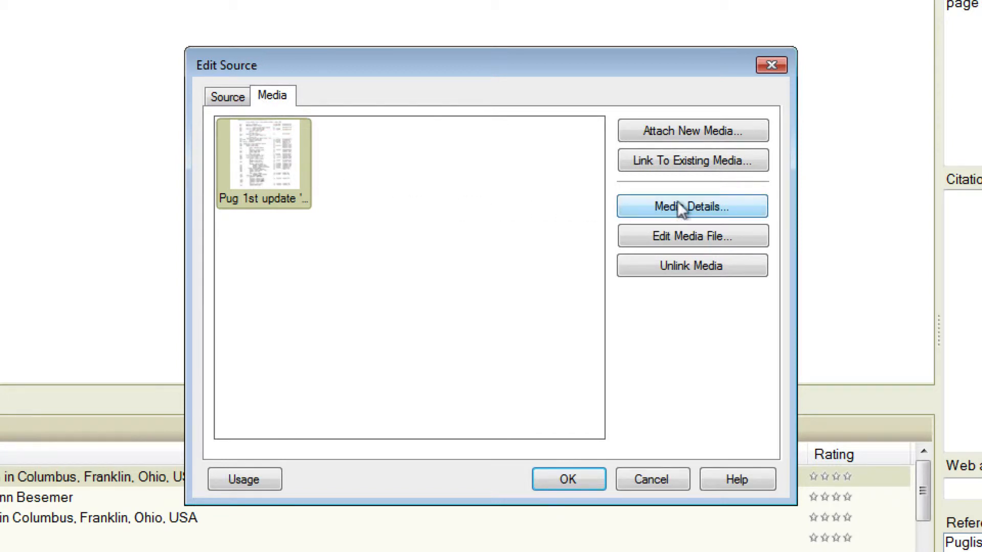
Open the 'Pug 1st update '88' scan's Media Details window and switch on the magnifier.
left_click(692, 206)
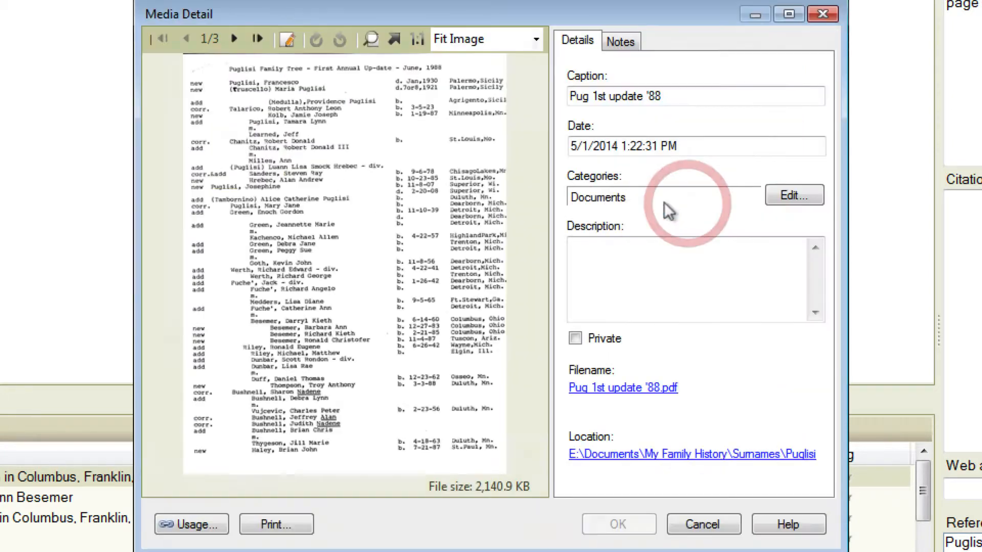
mouse_move(369, 318)
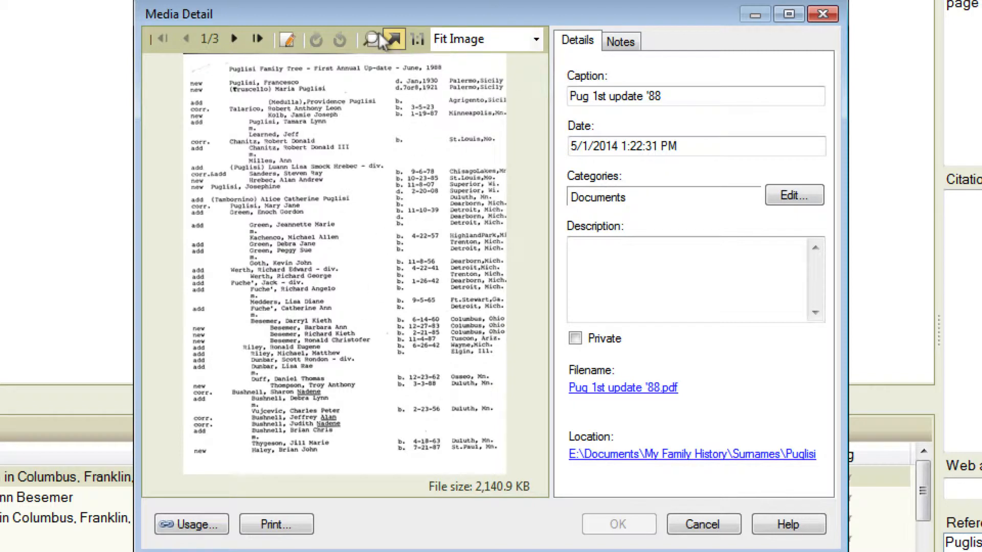
left_click(416, 39)
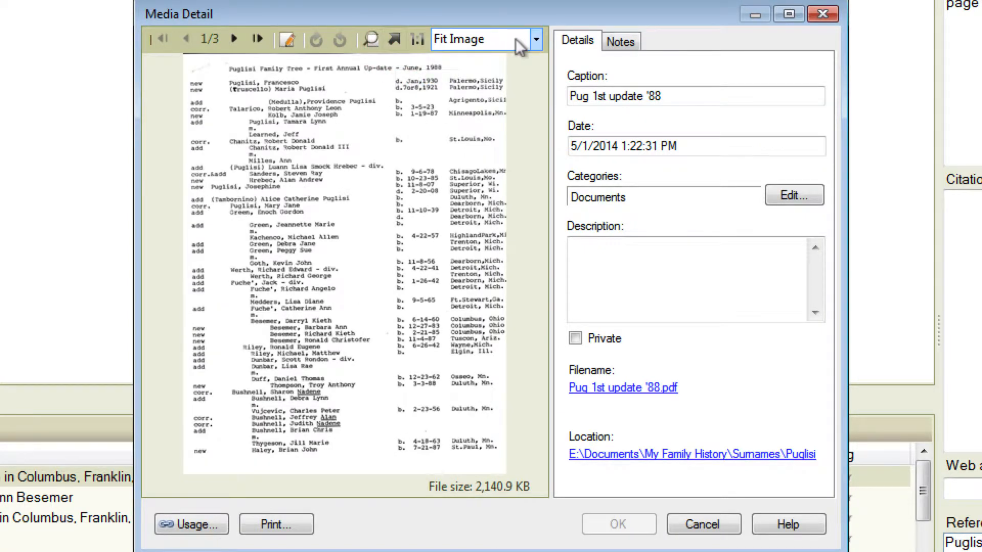
left_click(533, 39)
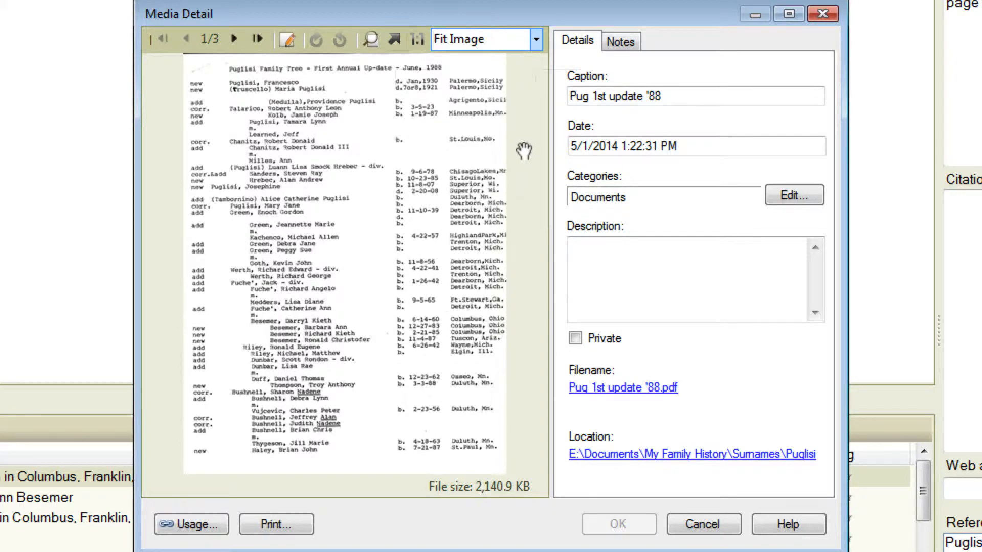
mouse_move(370, 39)
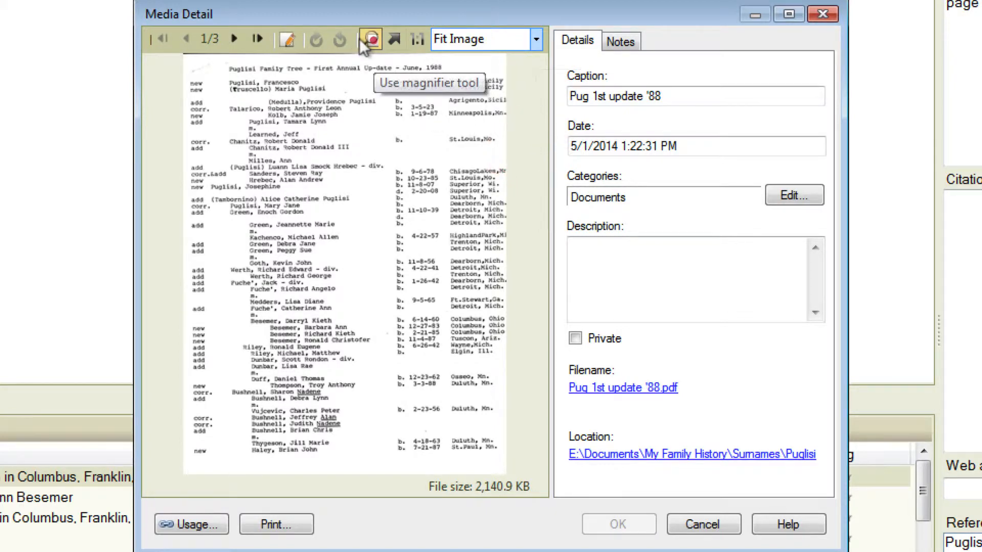
left_click(371, 39)
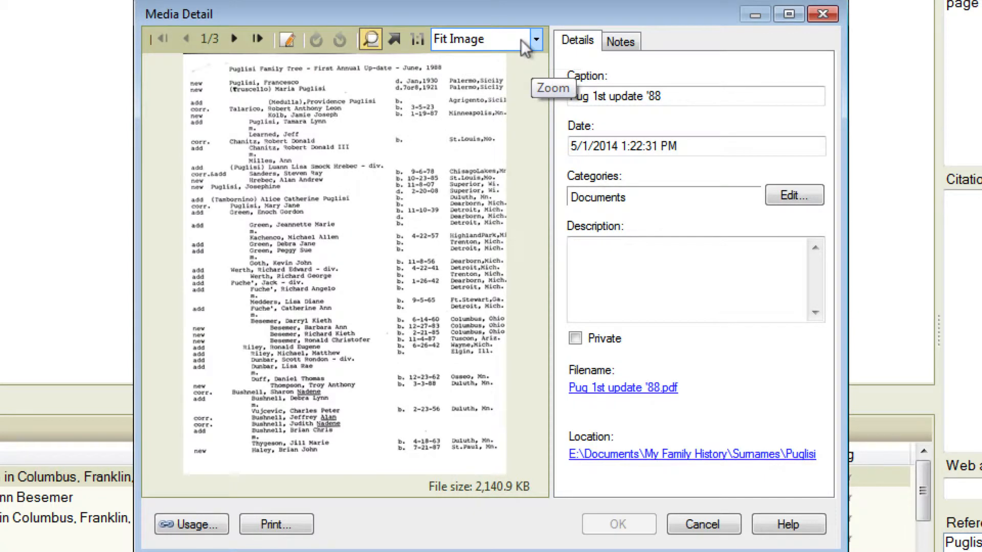
Shrink the scan to 25% zoom, then enlarge it to 400%.
left_click(533, 39)
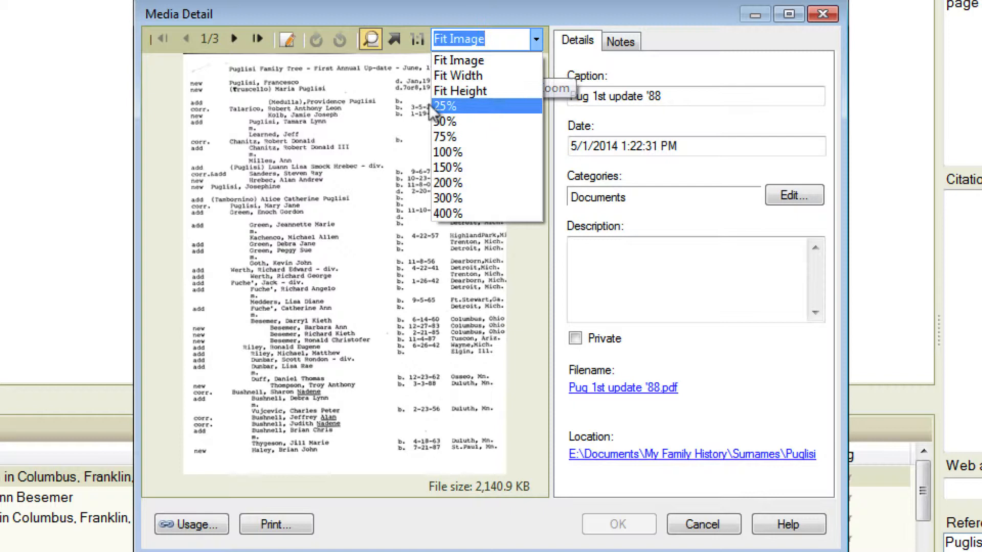
left_click(445, 106)
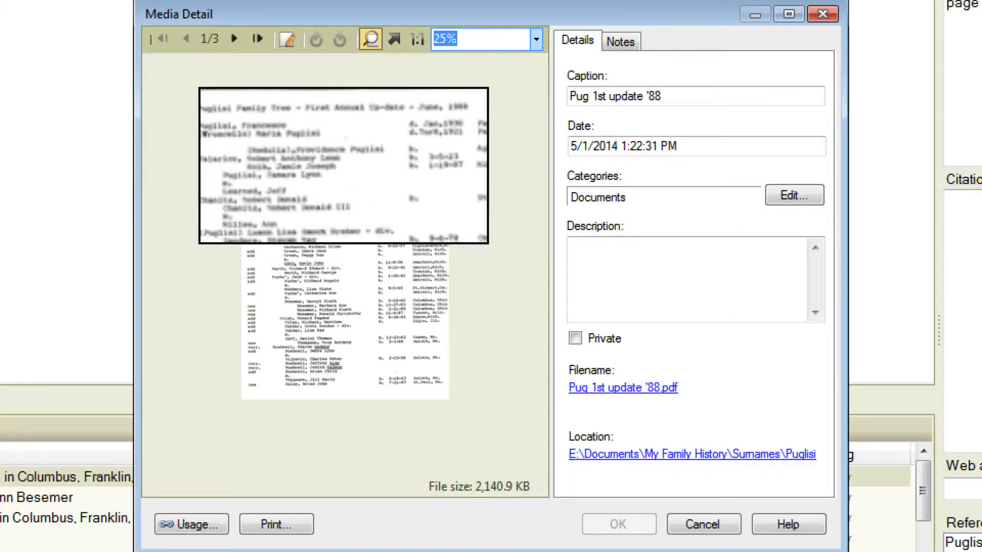
mouse_move(369, 40)
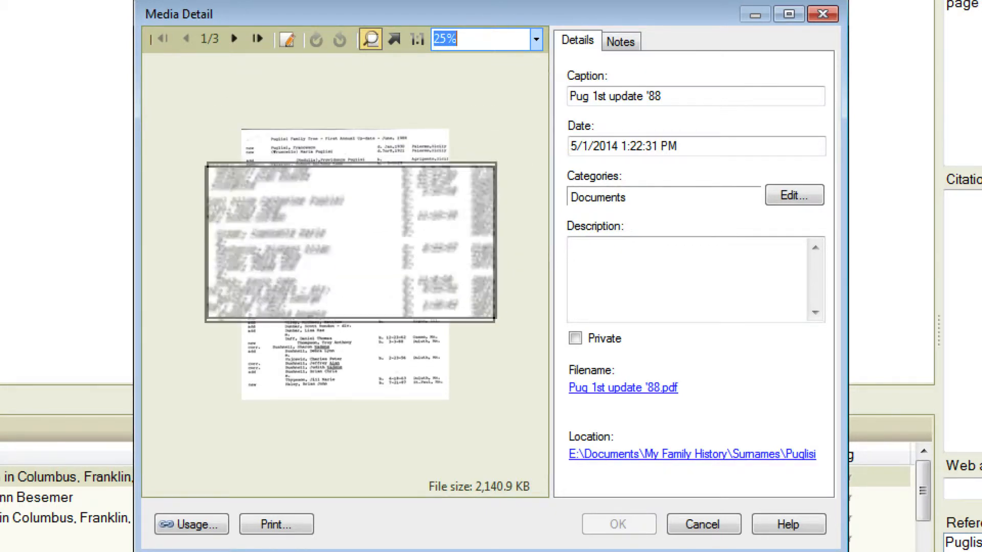
left_click(534, 39)
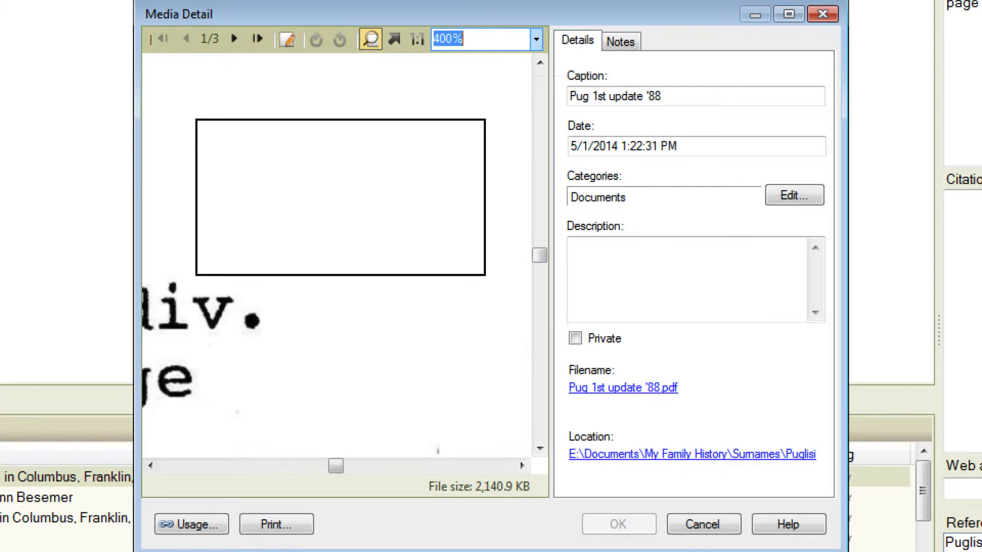
Switch off the magnifier and drag the 400% page to show names like George and Angelo.
left_click(328, 234)
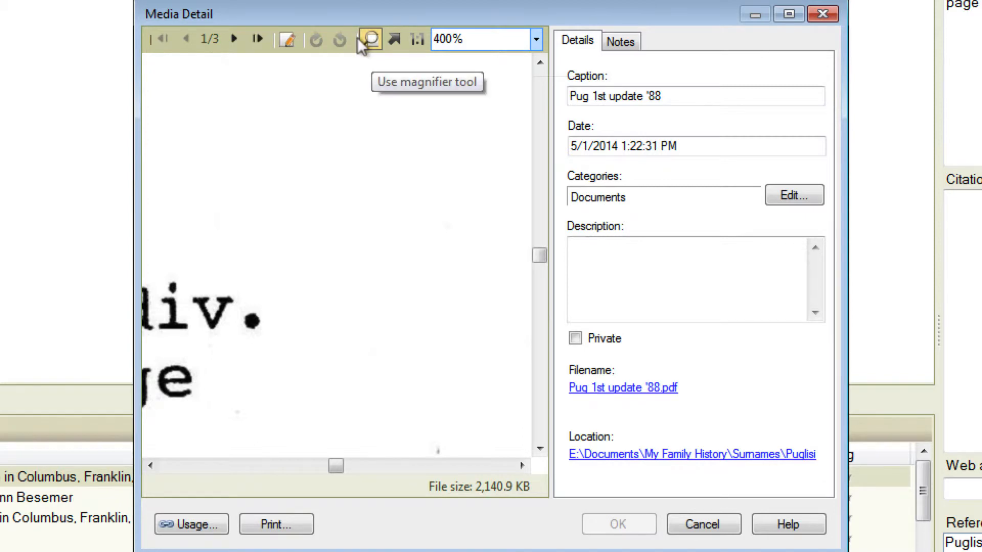
left_click(369, 39)
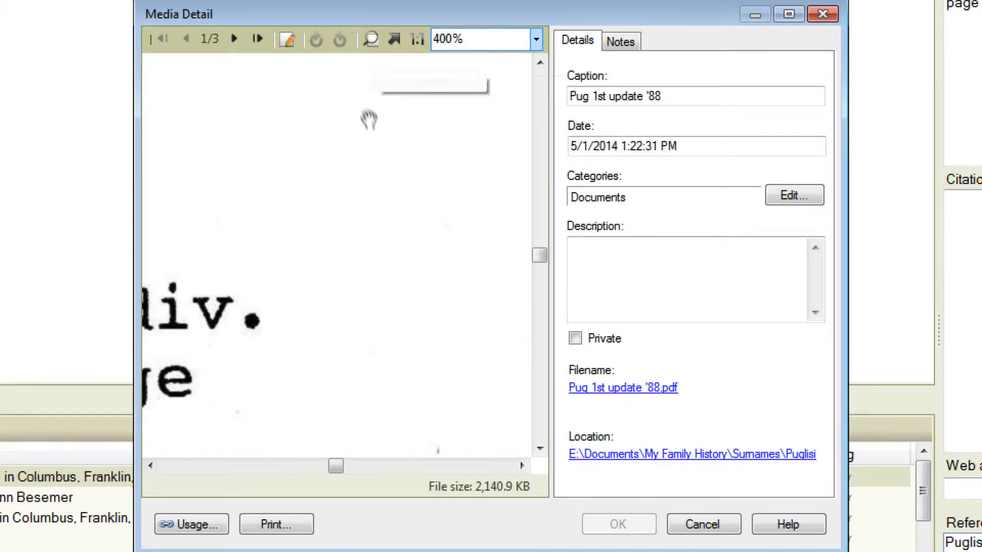
mouse_move(325, 191)
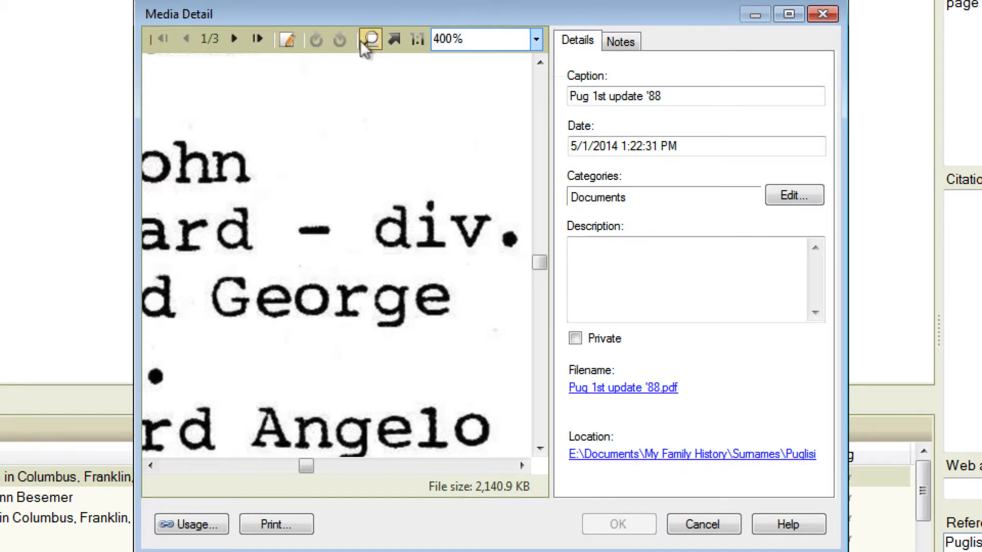
left_click_drag(241, 93, 529, 253)
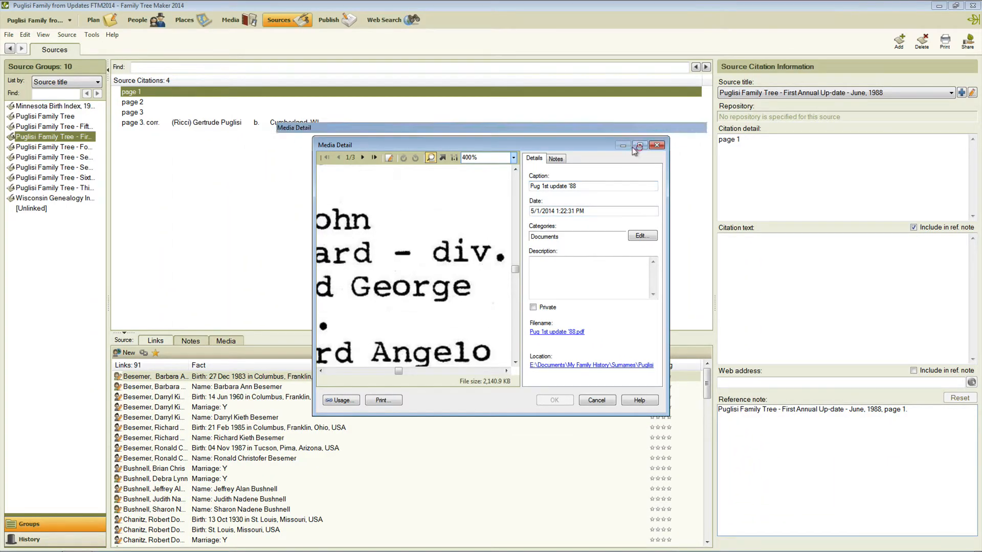
Close the Media Detail window.
left_click(638, 146)
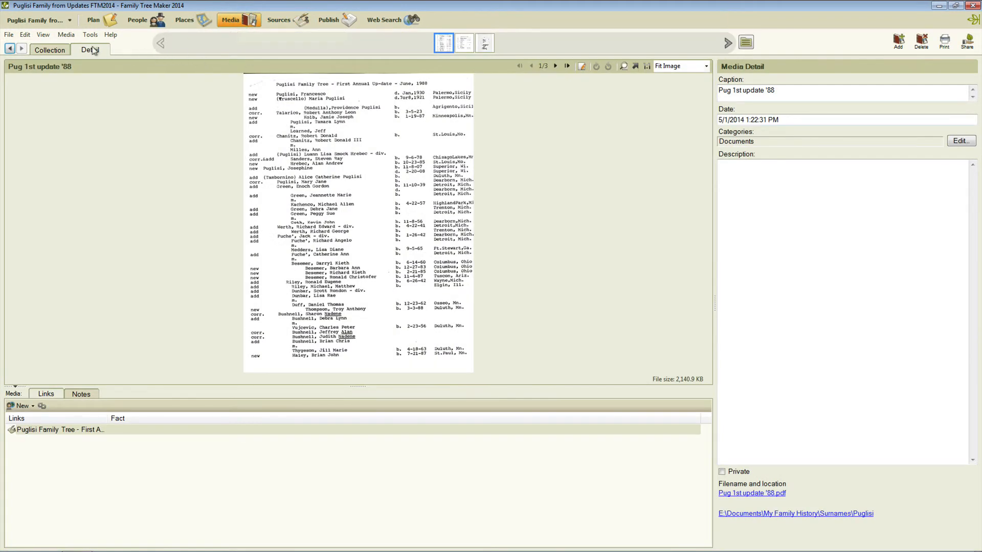
Open the scan's Detail view and magnify the page over the birth dates.
left_click(676, 66)
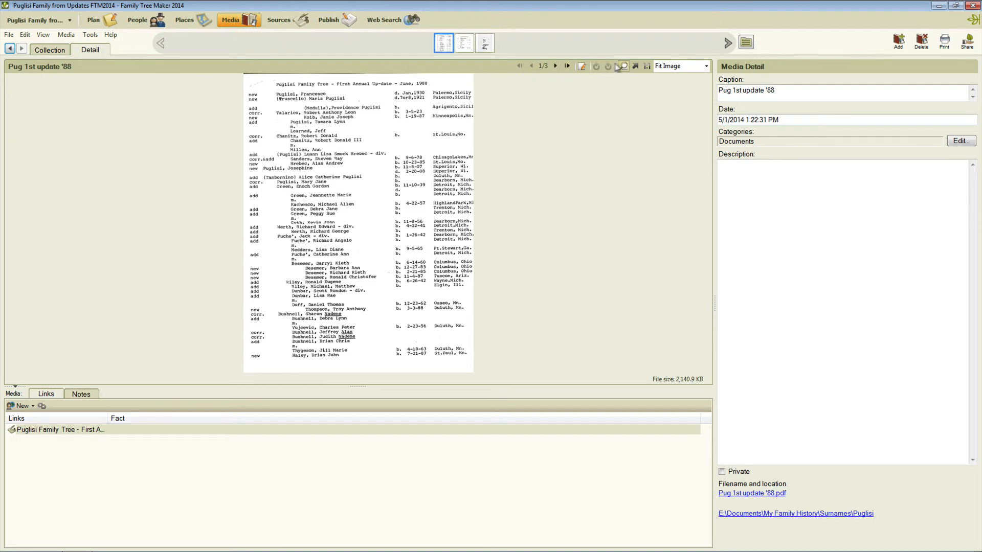
left_click(623, 67)
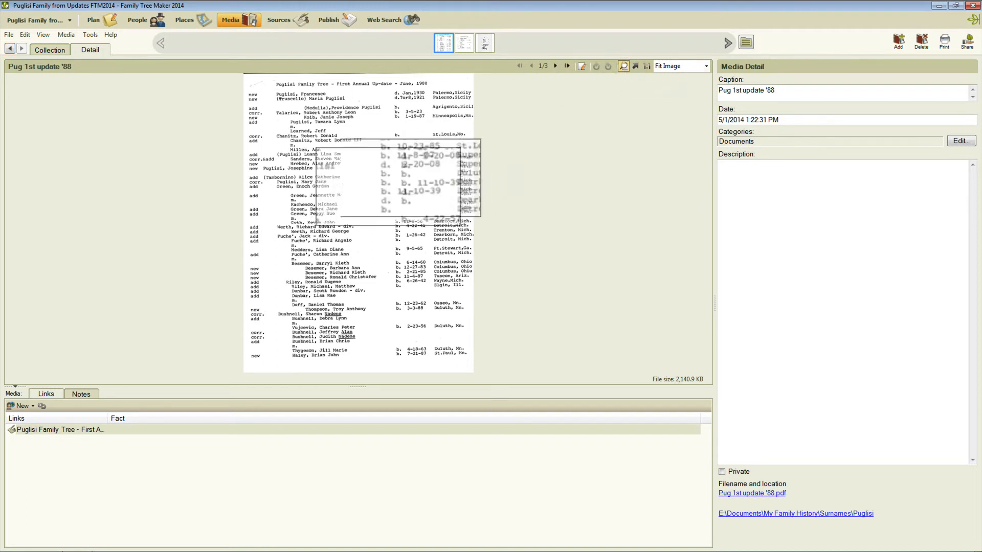